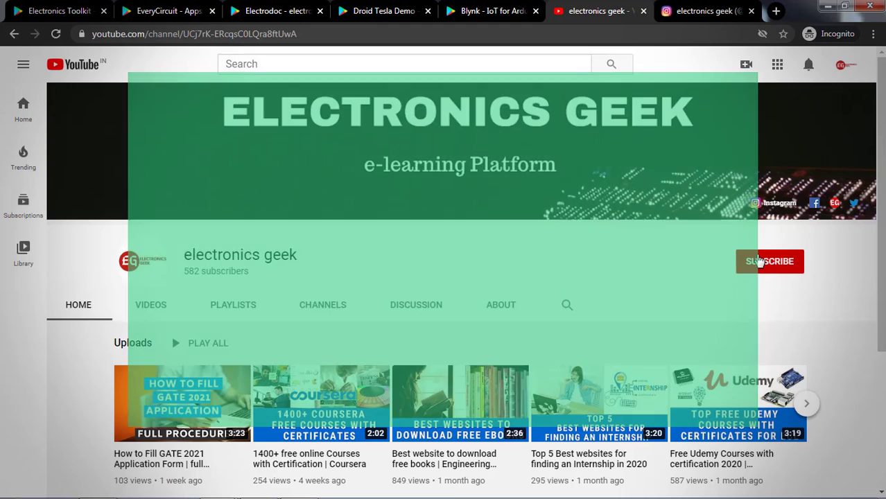
Subscribe to the electronics geek channel and enable its notification bell.
left_click(770, 261)
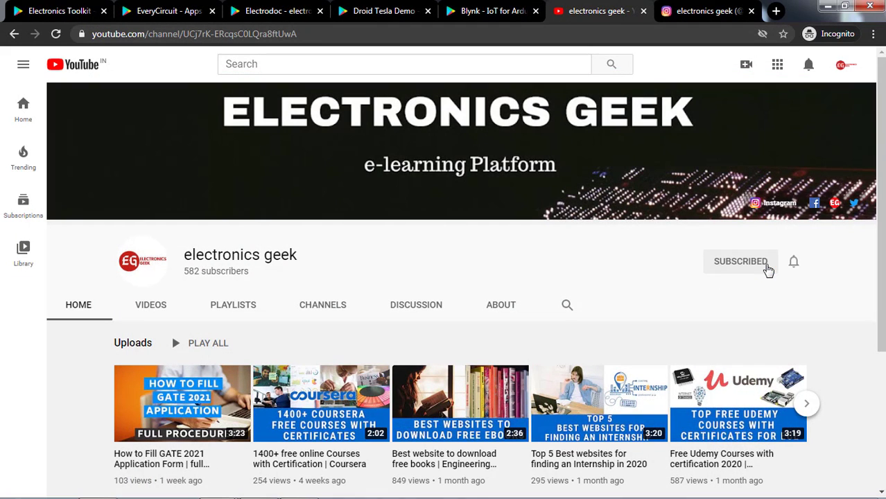
left_click(793, 262)
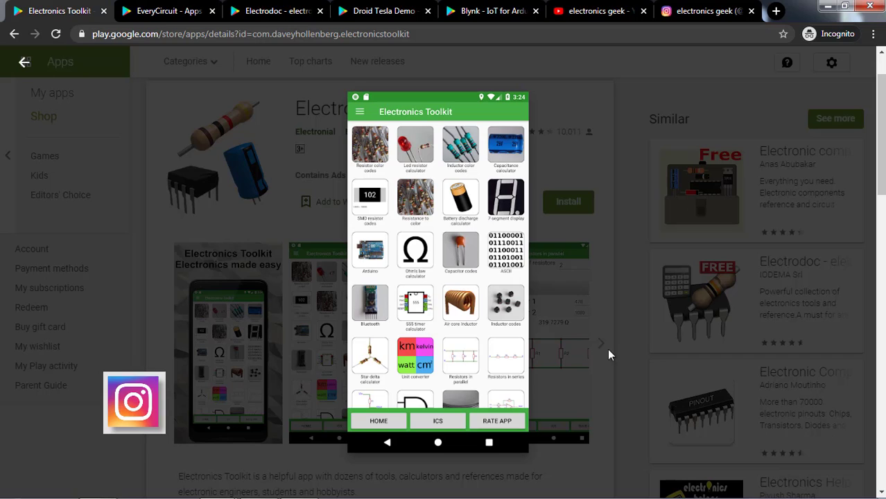
Advance the Electronics Toolkit gallery to the 7400 NAND gate pinout screenshot.
left_click(370, 147)
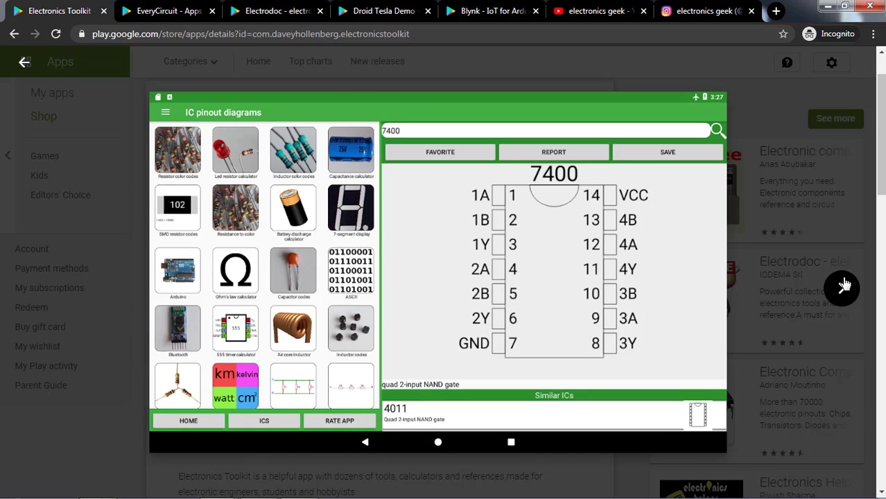
mouse_move(841, 288)
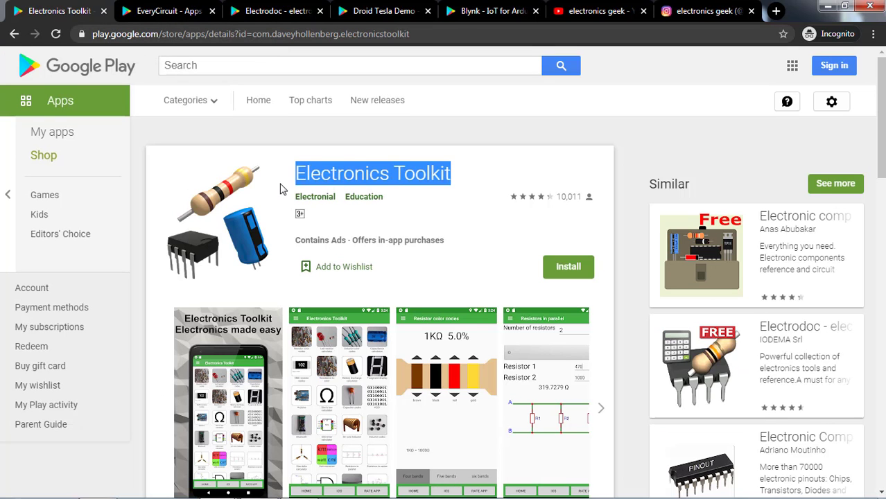
Browse the EveryCircuit listing, scrolling down to its description and back up.
left_click(167, 10)
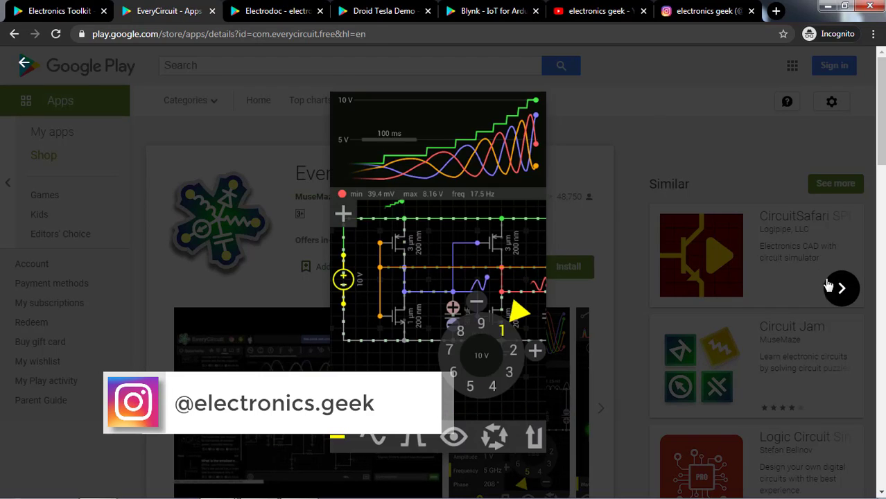
scroll("down", 3)
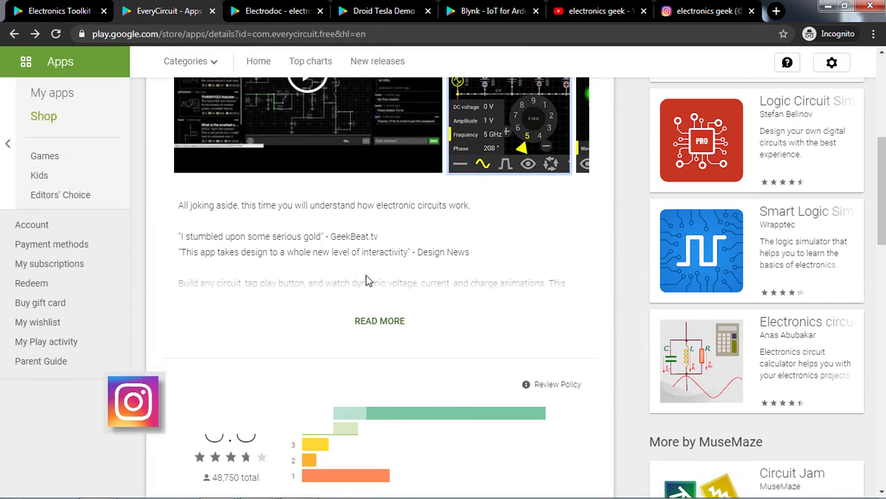
scroll("up", 3)
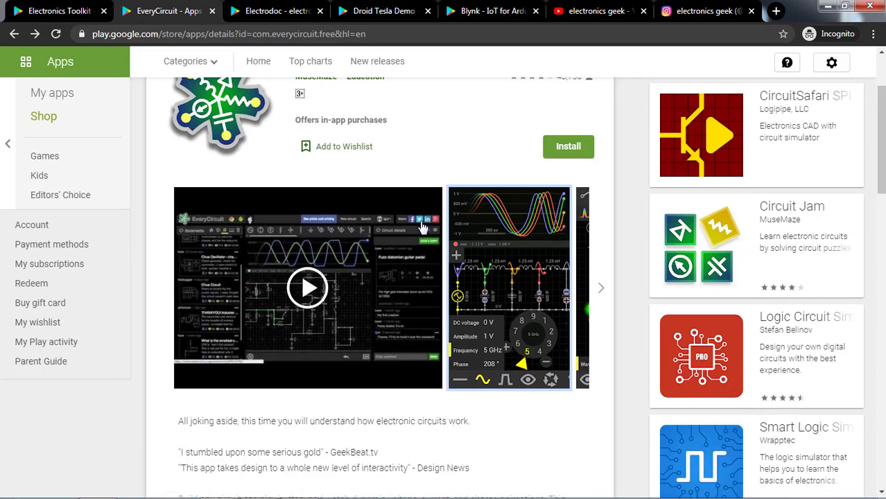
scroll("up", 3)
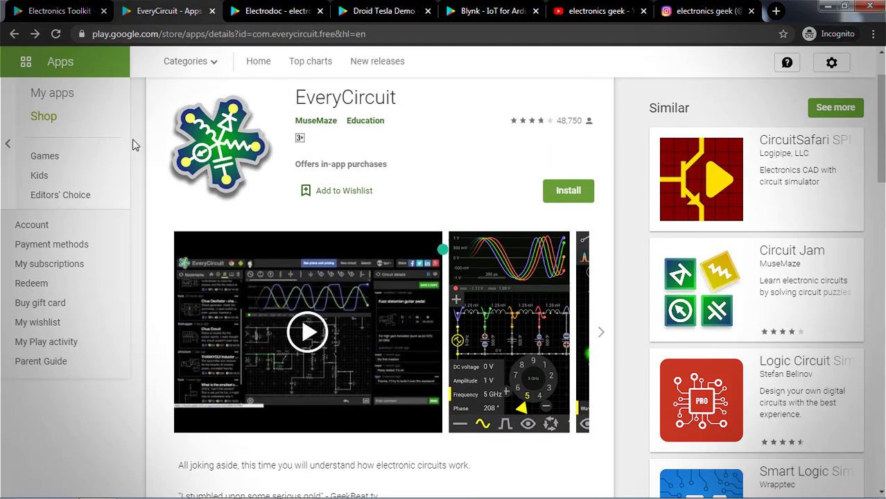
Switch to the Electrodoc - electronics in your hand listing.
left_click(276, 10)
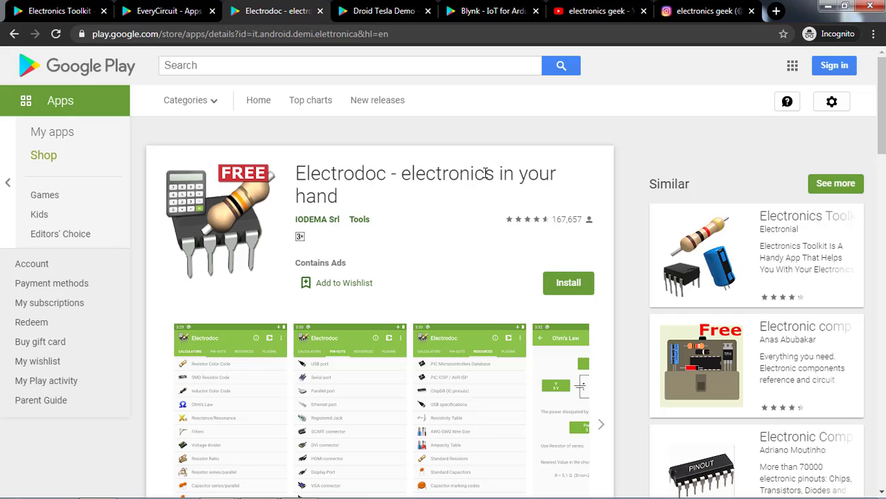
Step through Electrodoc's calculator and resource screenshots, then move to the Droid Tesla Demo listing.
scroll("down", 3)
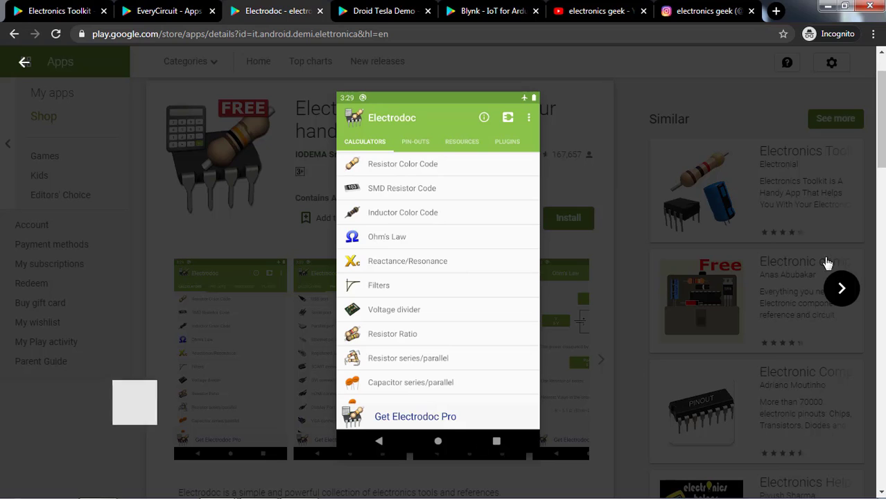
left_click(415, 142)
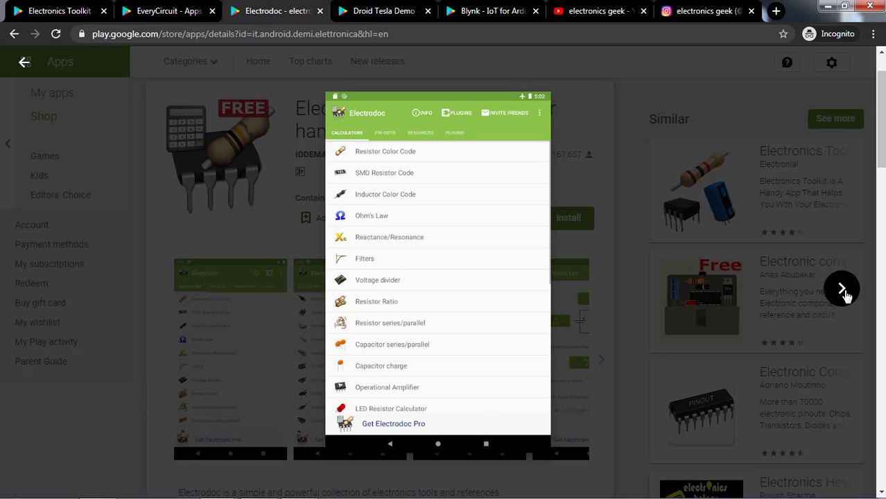
left_click(420, 133)
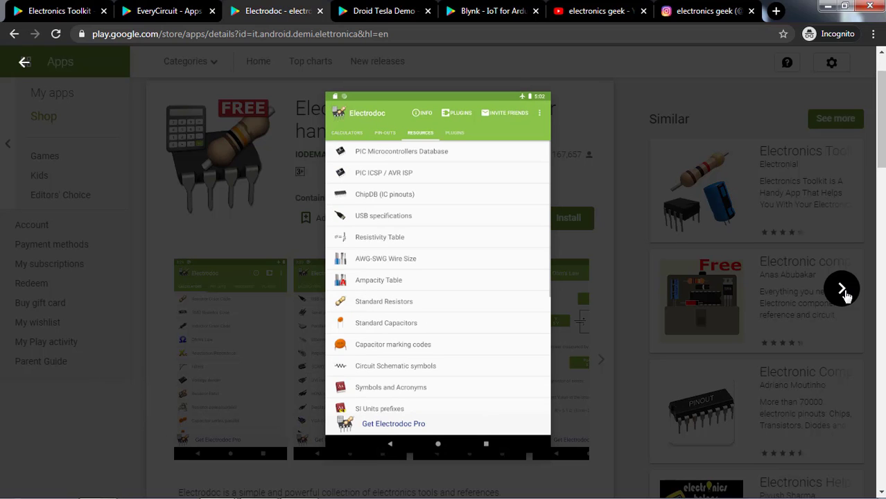
left_click(384, 11)
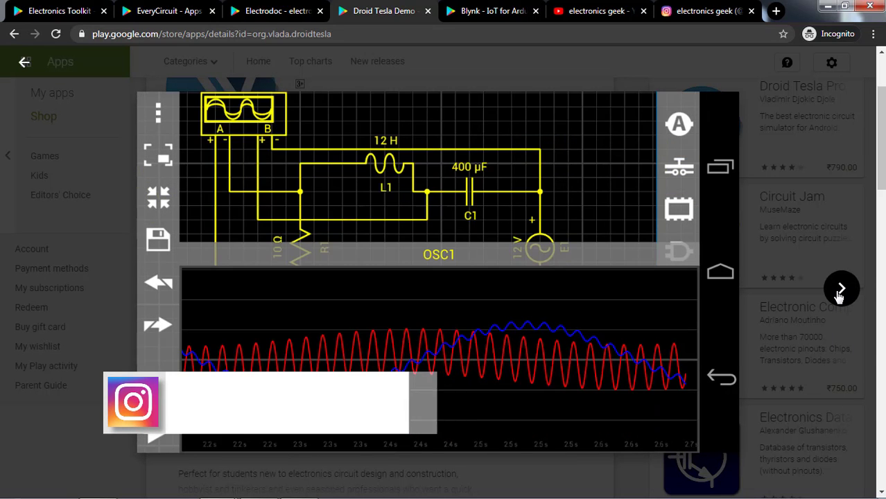
View the next Droid Tesla screenshot, then switch to the Blynk IoT listing.
left_click(841, 289)
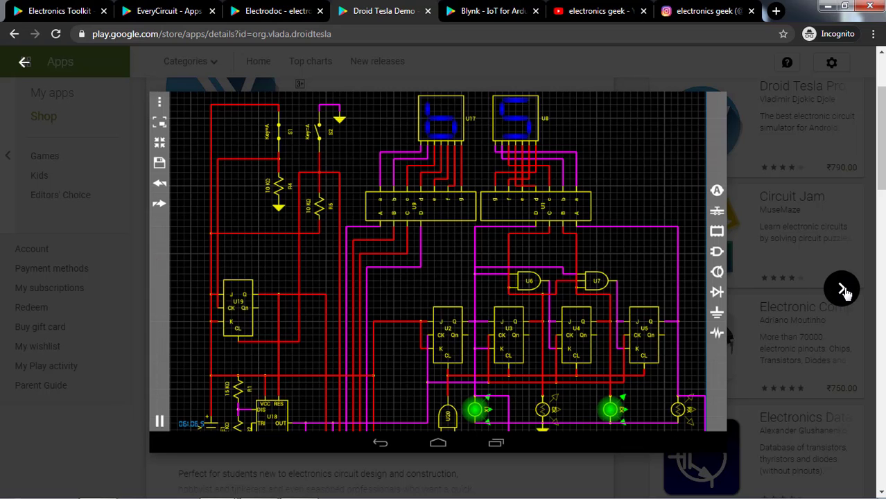
left_click(492, 10)
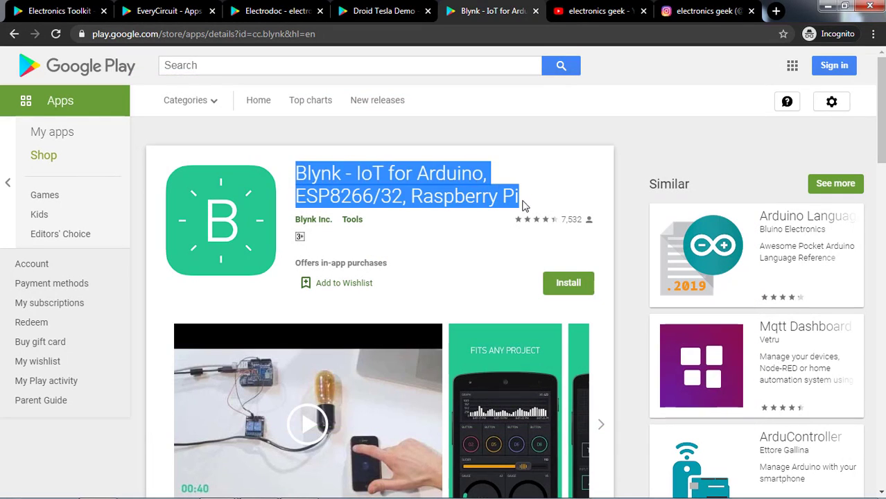
Scroll the Blynk listing, advancing through its screenshot carousel and back to the top.
scroll("down", 3)
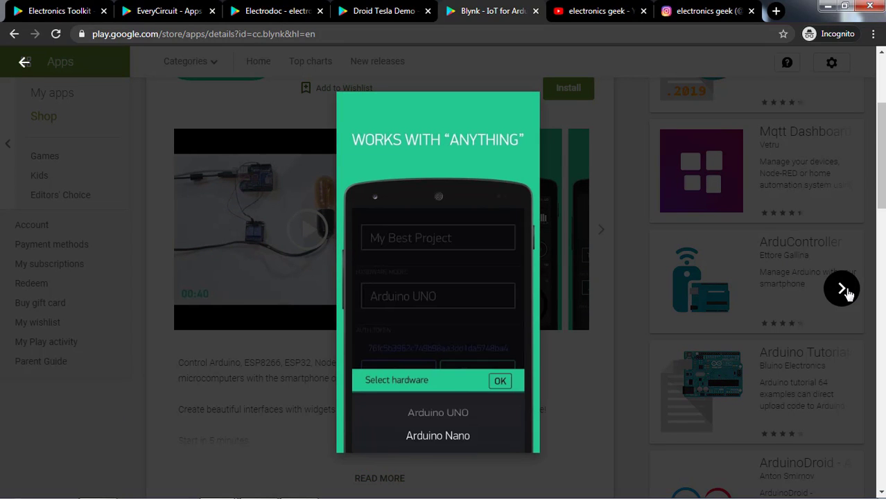
left_click(842, 288)
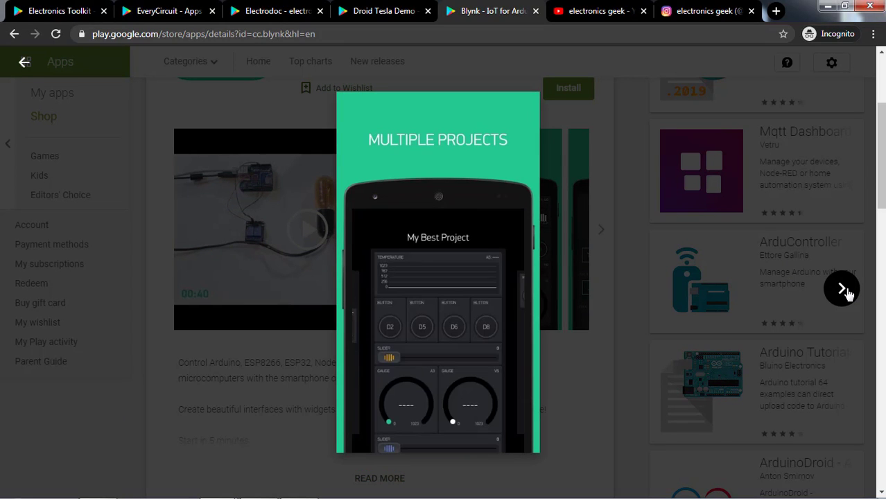
mouse_move(478, 113)
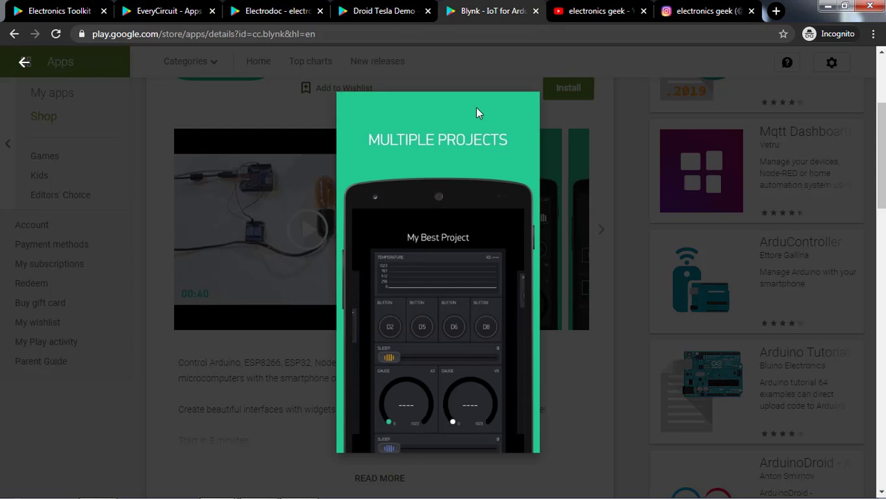
mouse_move(572, 343)
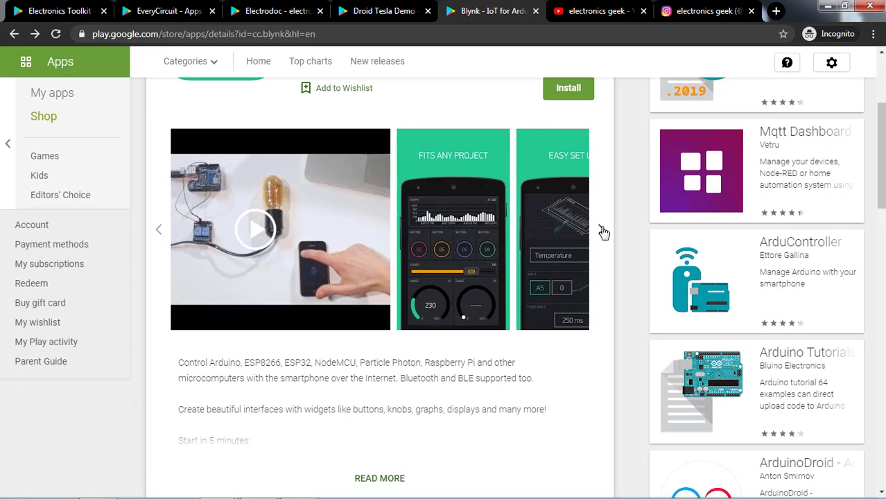
left_click(601, 229)
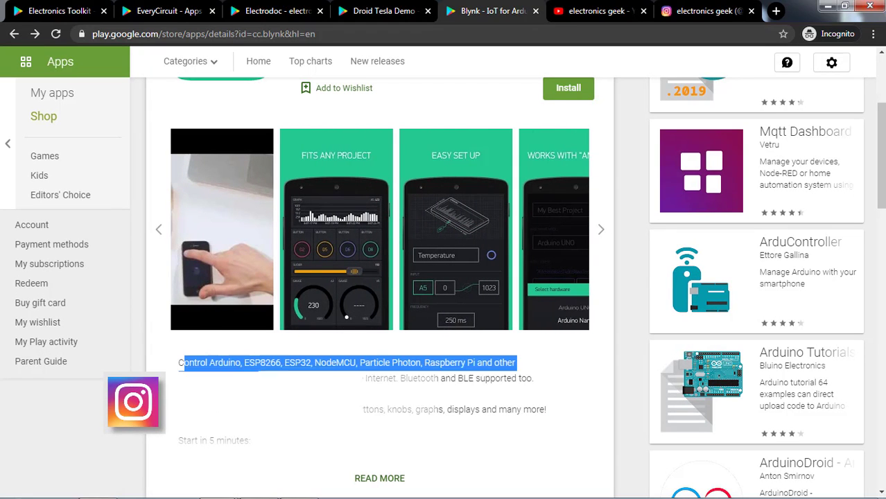
scroll("up", 3)
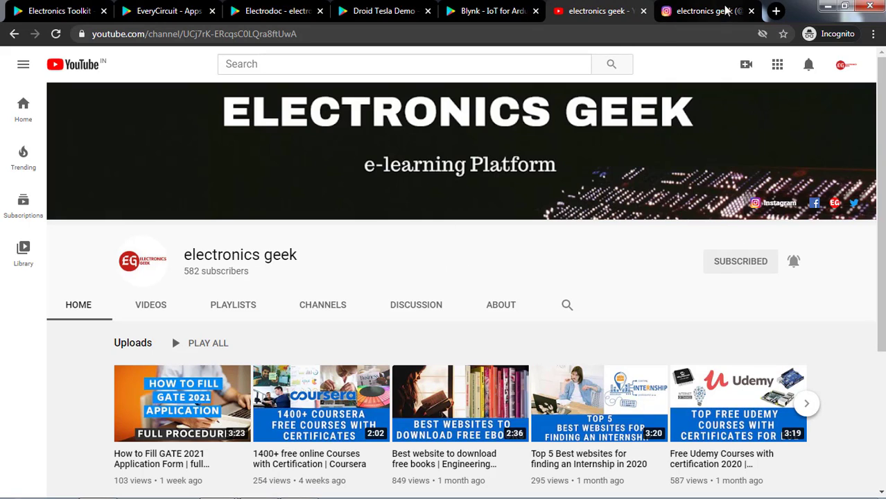
mouse_move(447, 257)
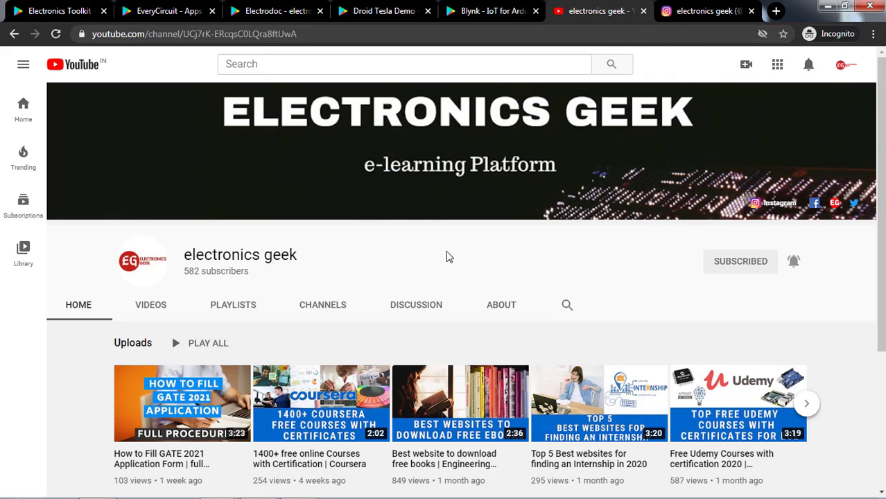
mouse_move(329, 321)
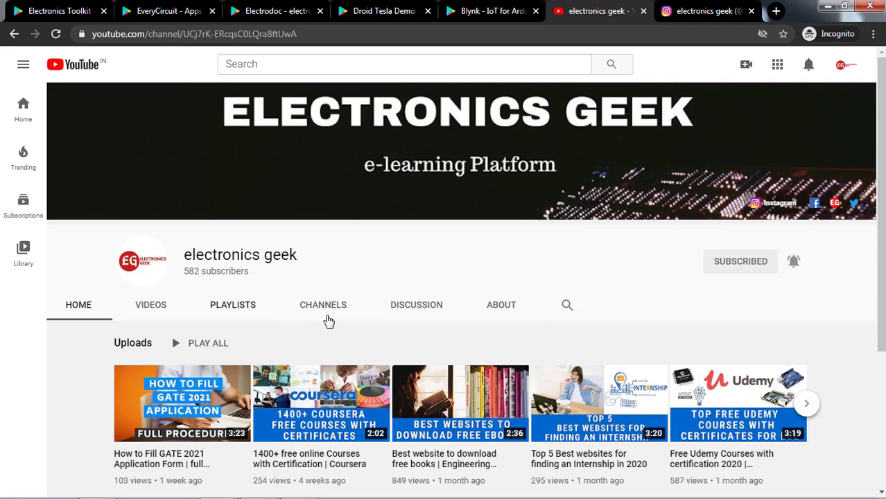
Open the DISCUSSION tab on the electronics geek YouTube channel.
left_click(416, 304)
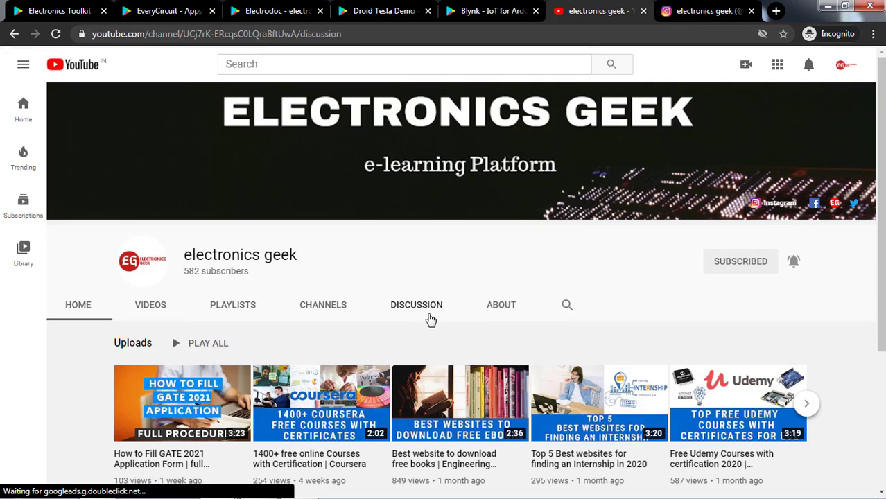
left_click(416, 304)
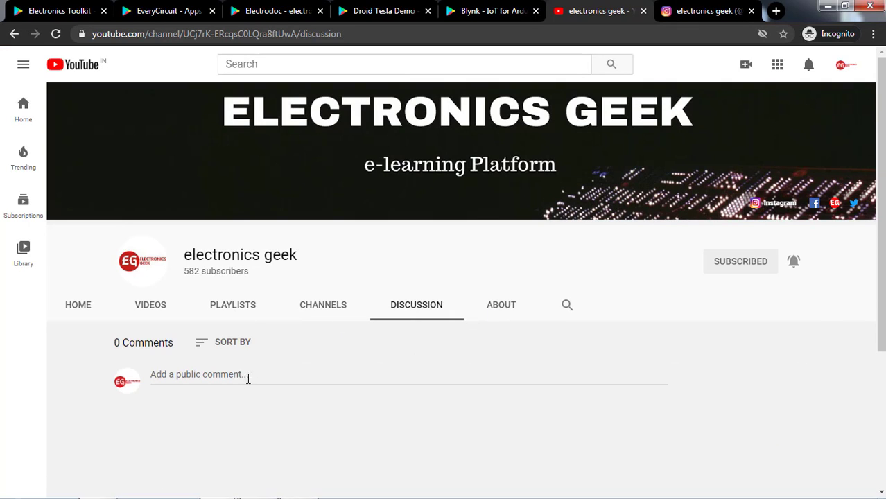